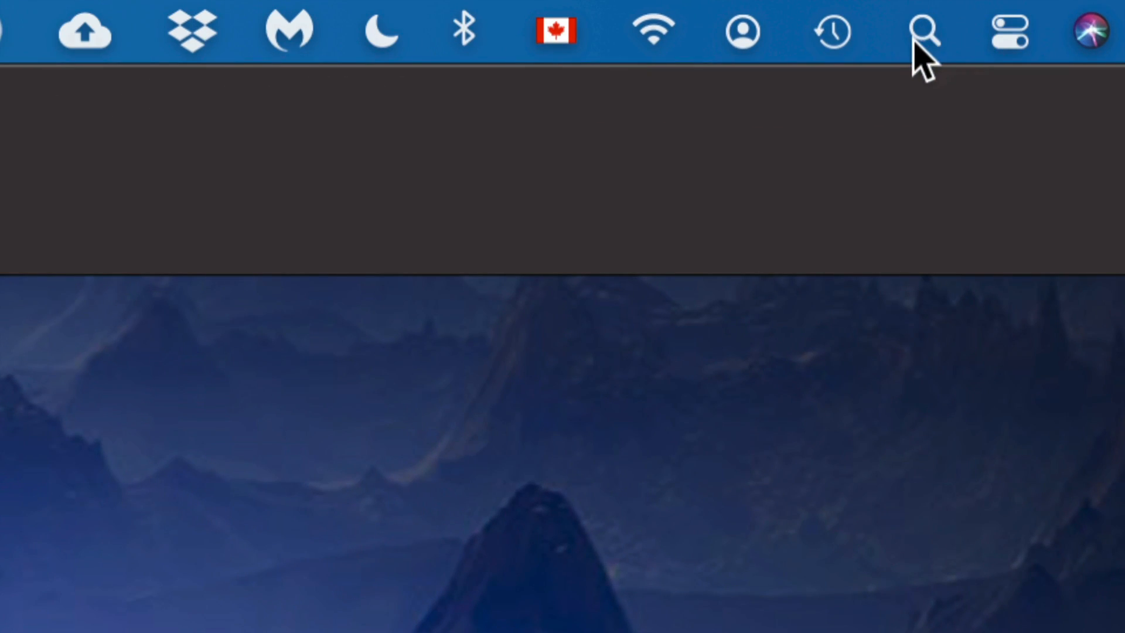
Launch System Preferences from the Dock
type("system preferences")
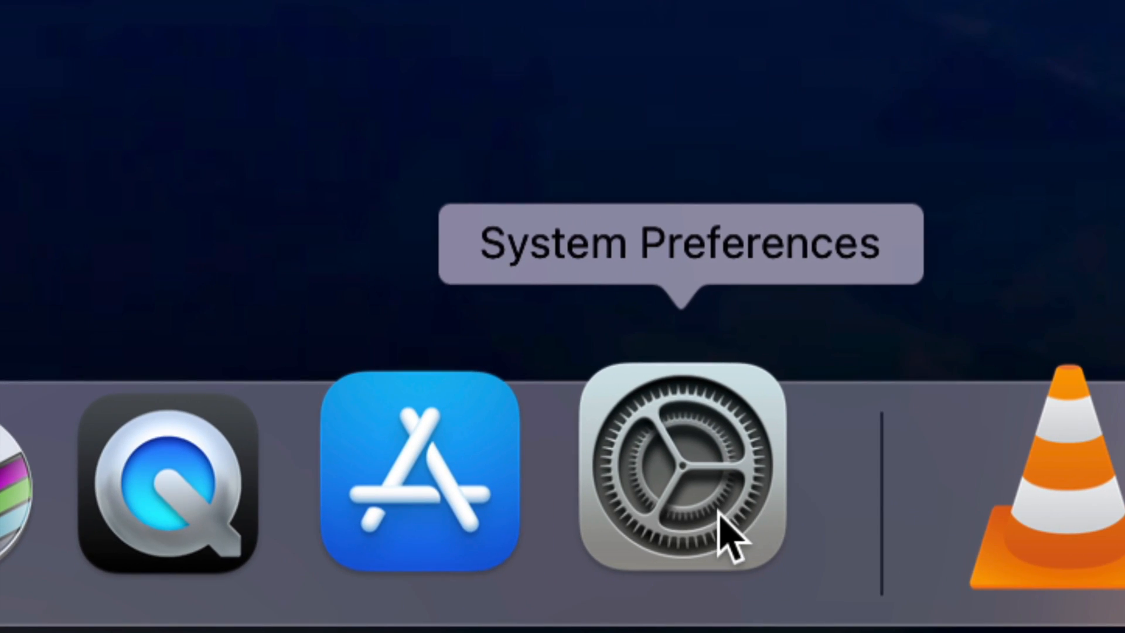
left_click(687, 473)
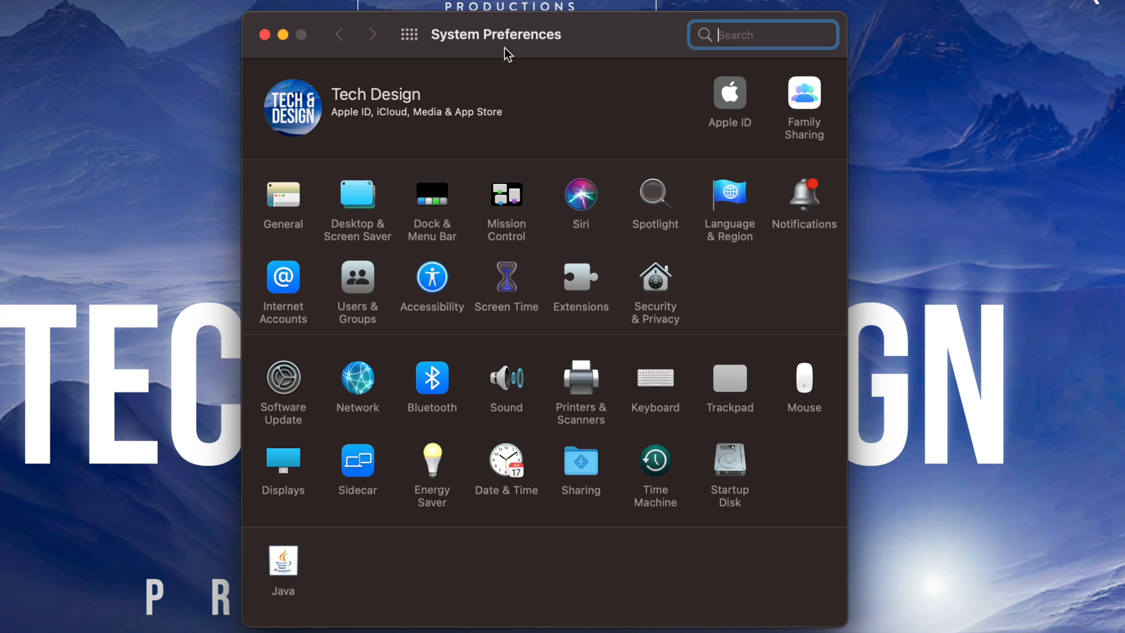
mouse_move(319, 195)
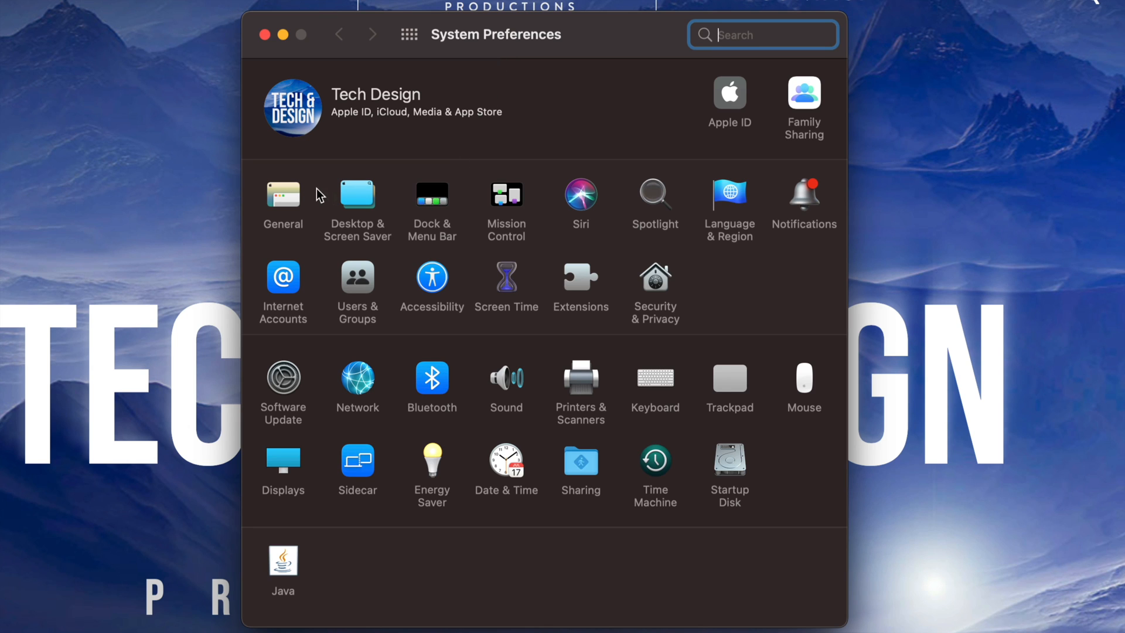
mouse_move(278, 199)
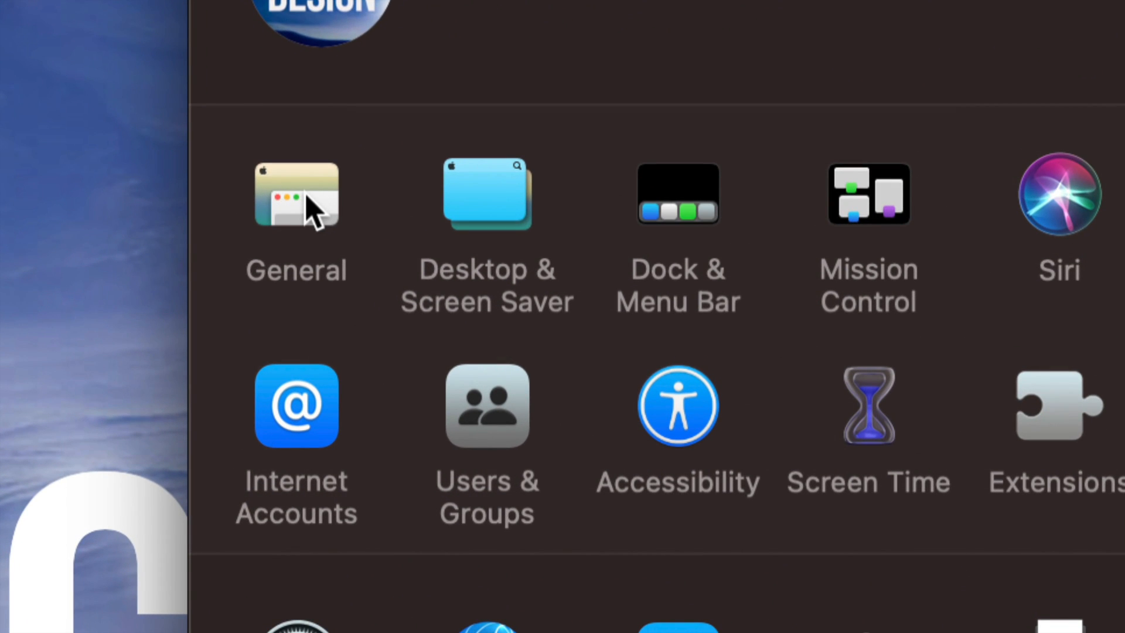
In General, try the Light, Dark and Auto appearances, ending on Light
left_click(296, 194)
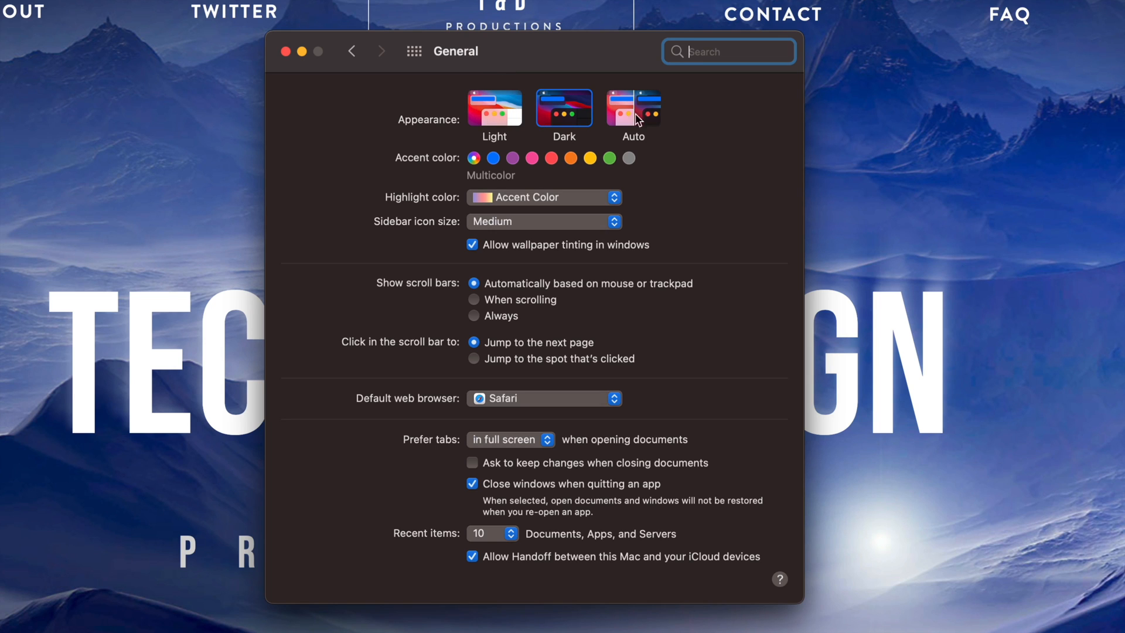
mouse_move(463, 124)
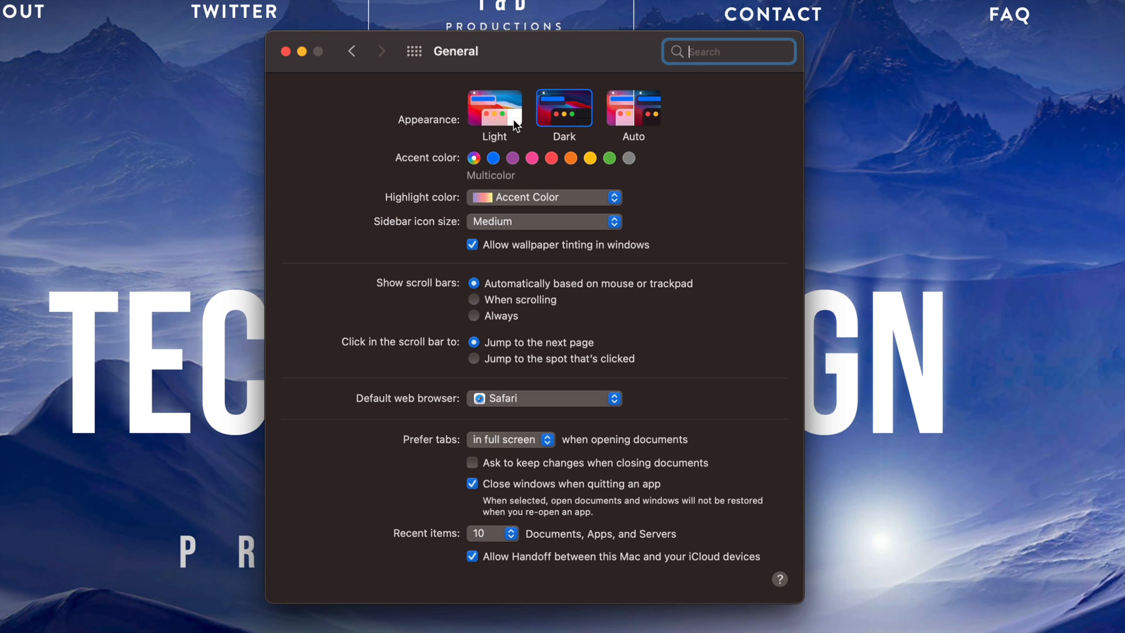
left_click(494, 108)
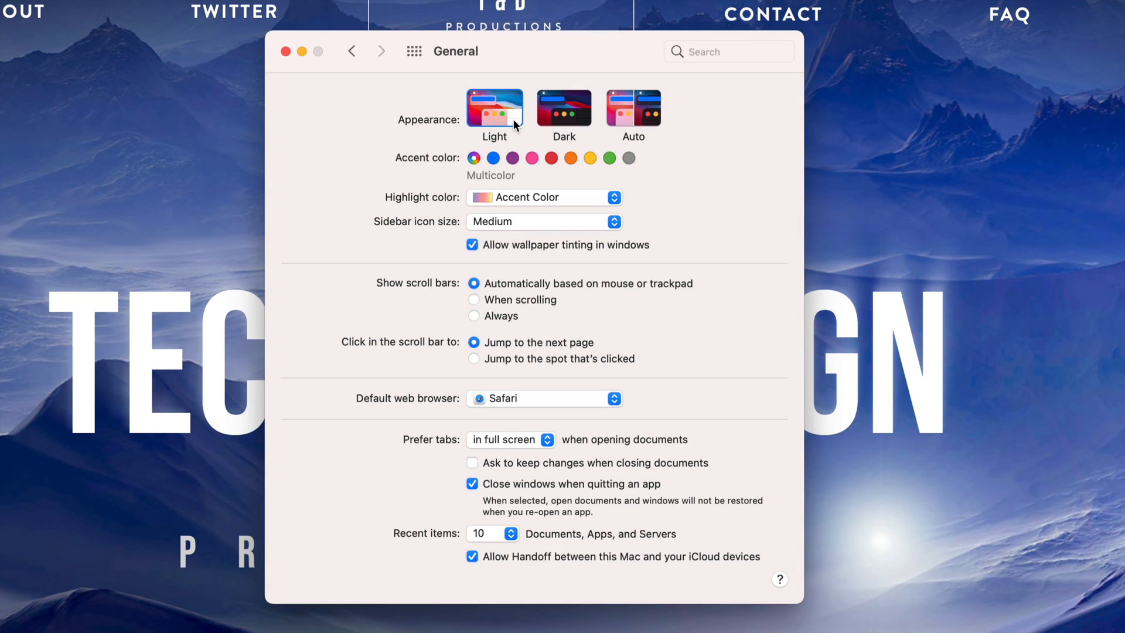
left_click(563, 108)
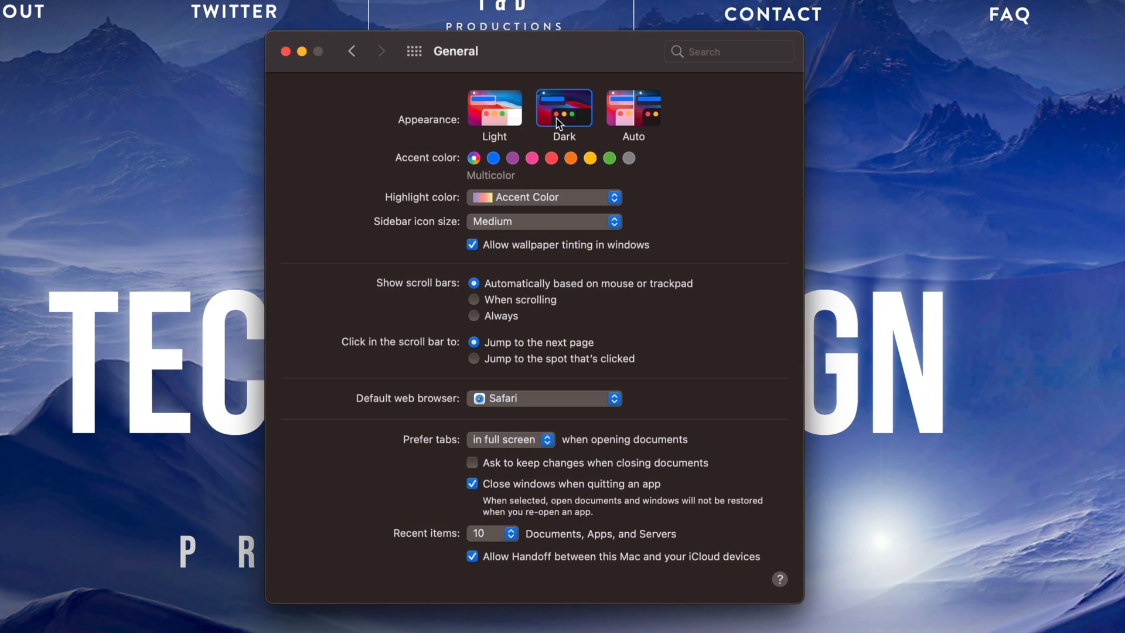
left_click(633, 109)
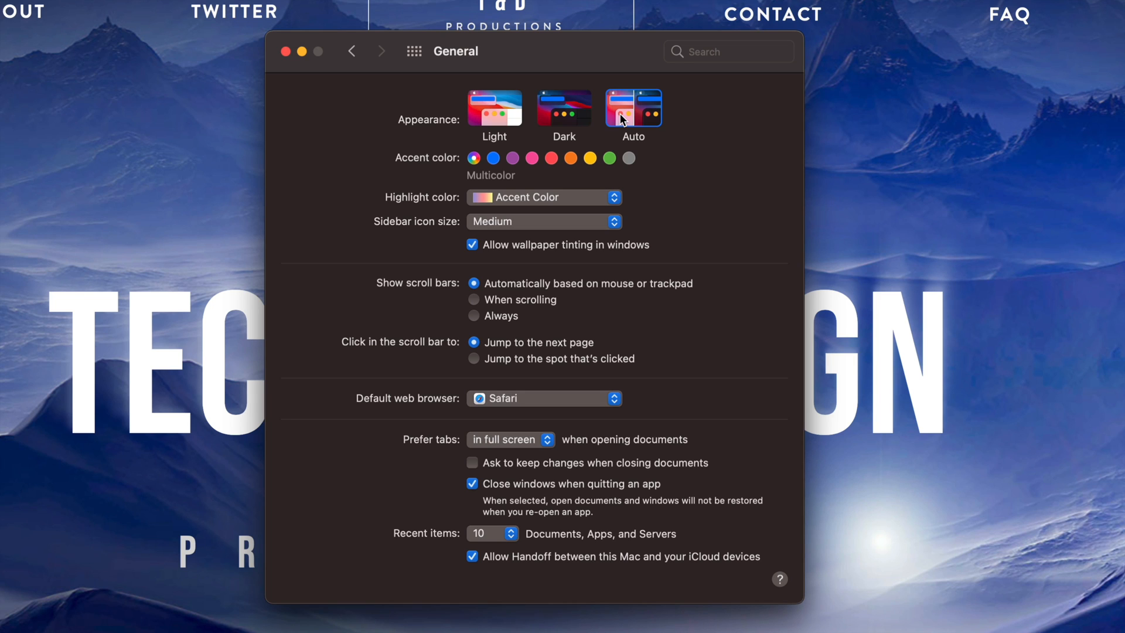
left_click(494, 110)
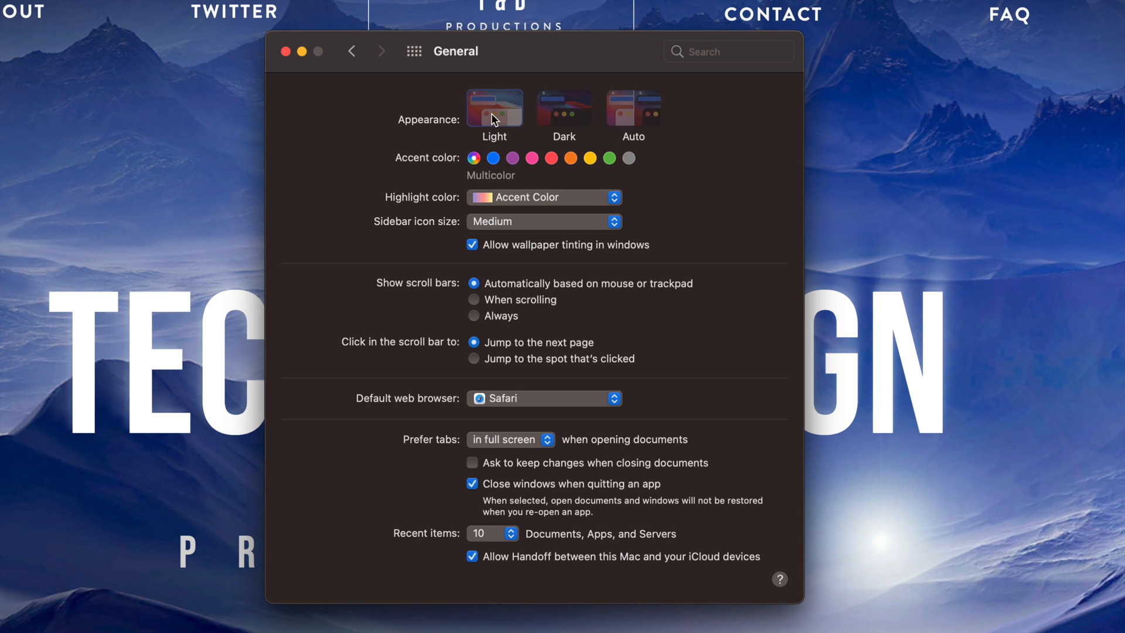
left_click(495, 108)
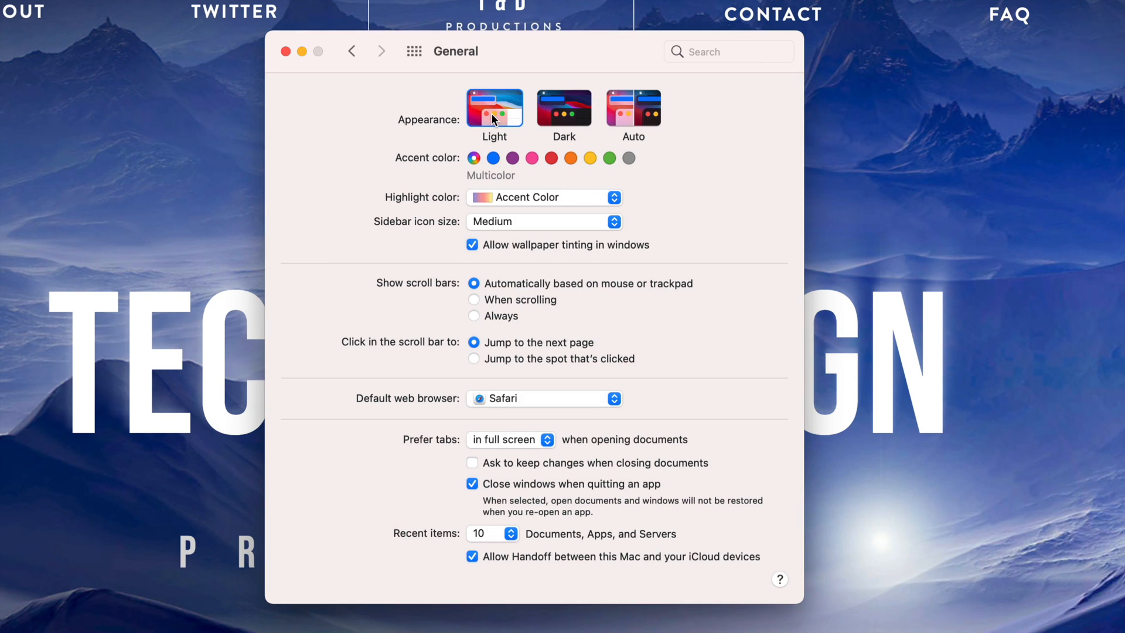
mouse_move(494, 108)
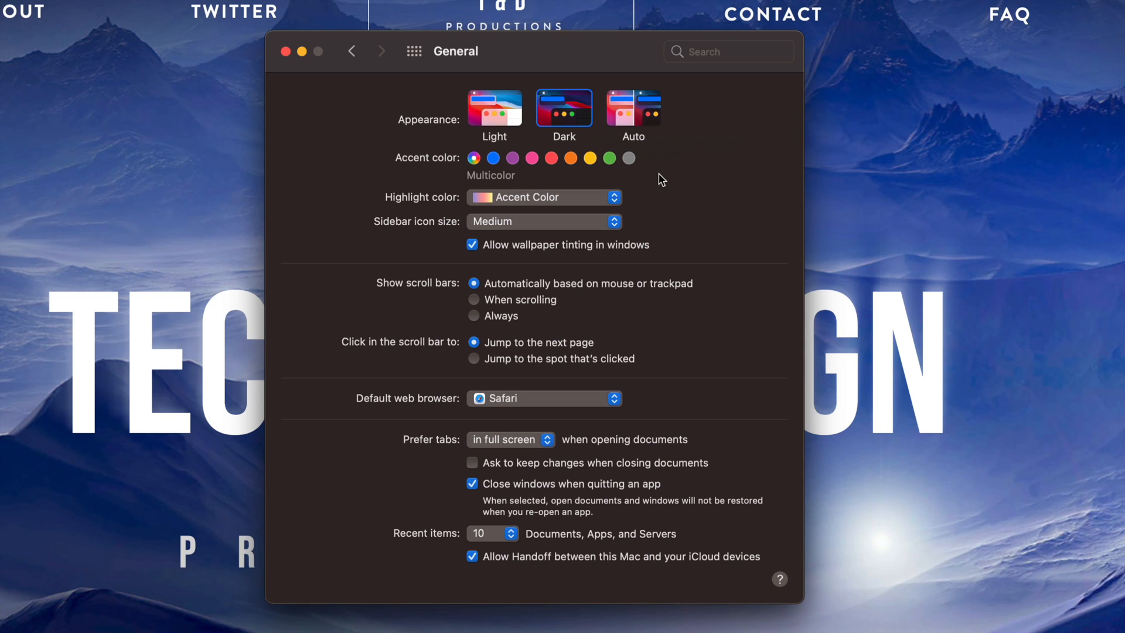
Switch the appearance to Light, then back to Dark
left_click(494, 109)
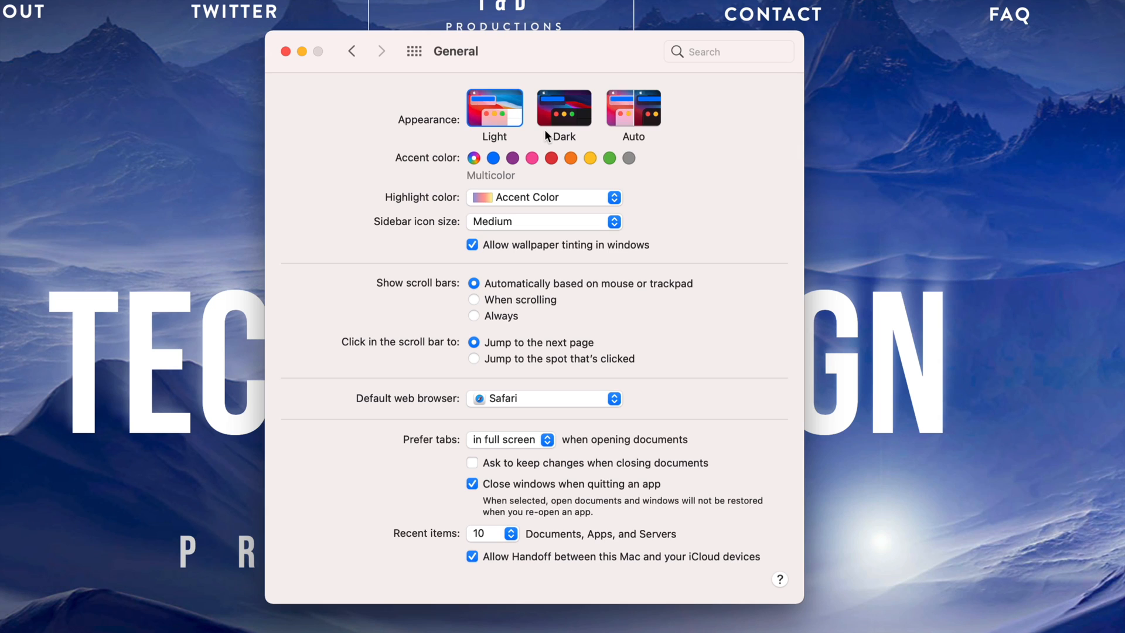
mouse_move(522, 126)
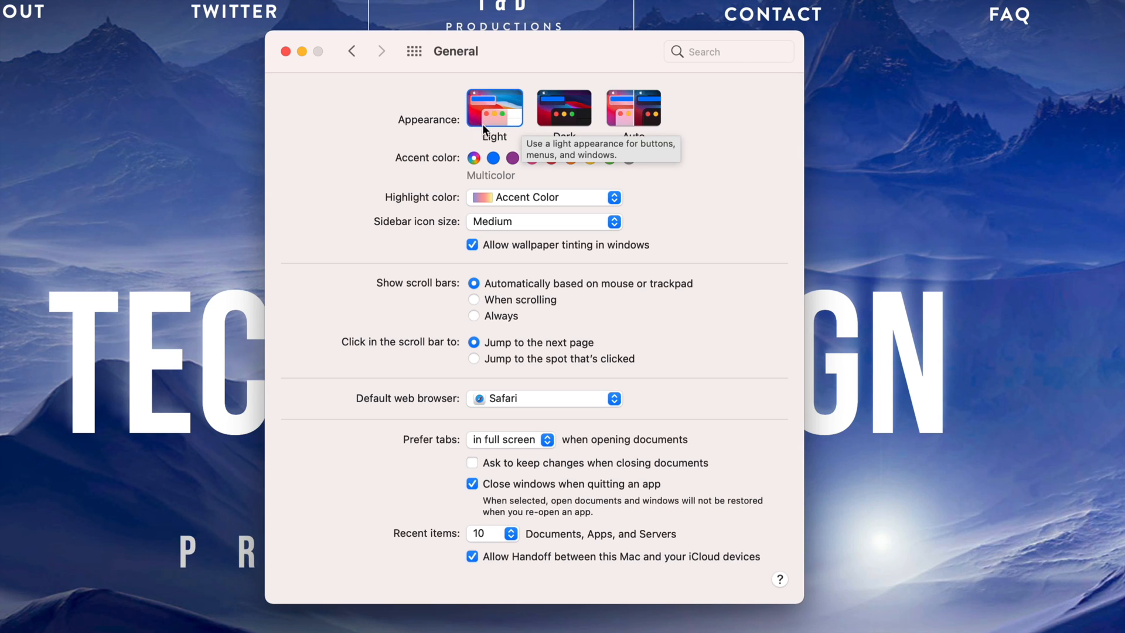
mouse_move(592, 371)
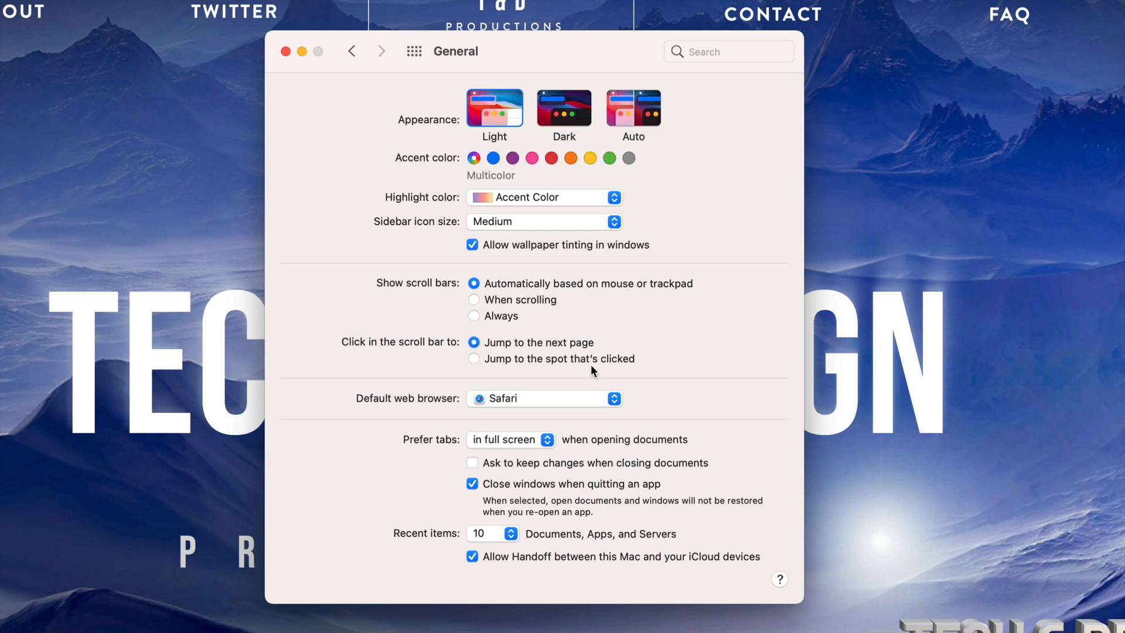
mouse_move(693, 395)
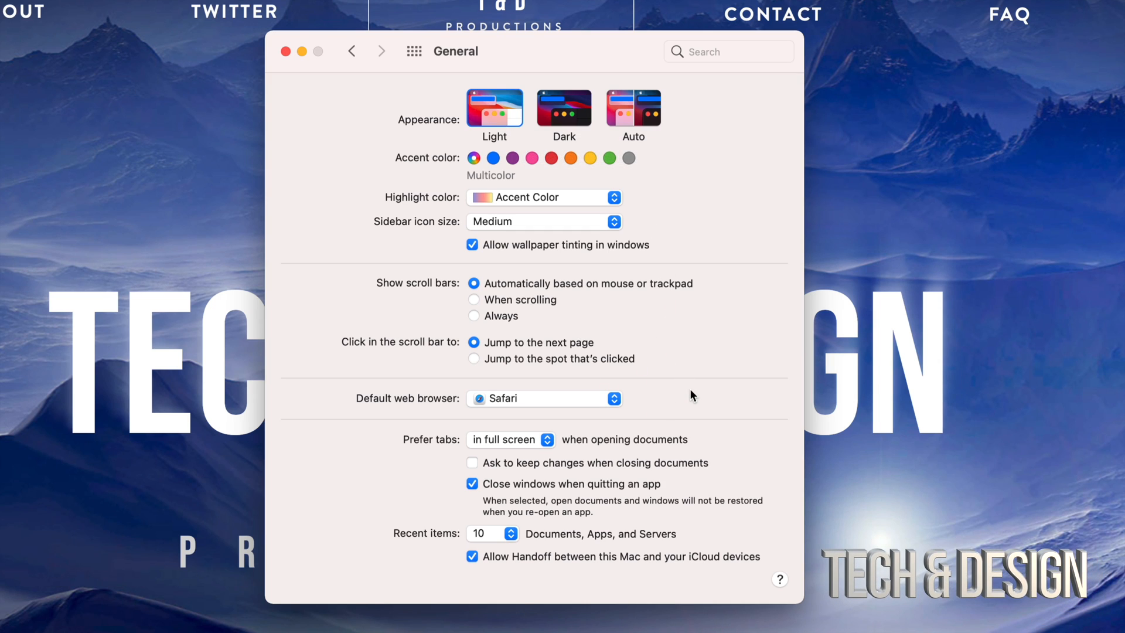
left_click(563, 108)
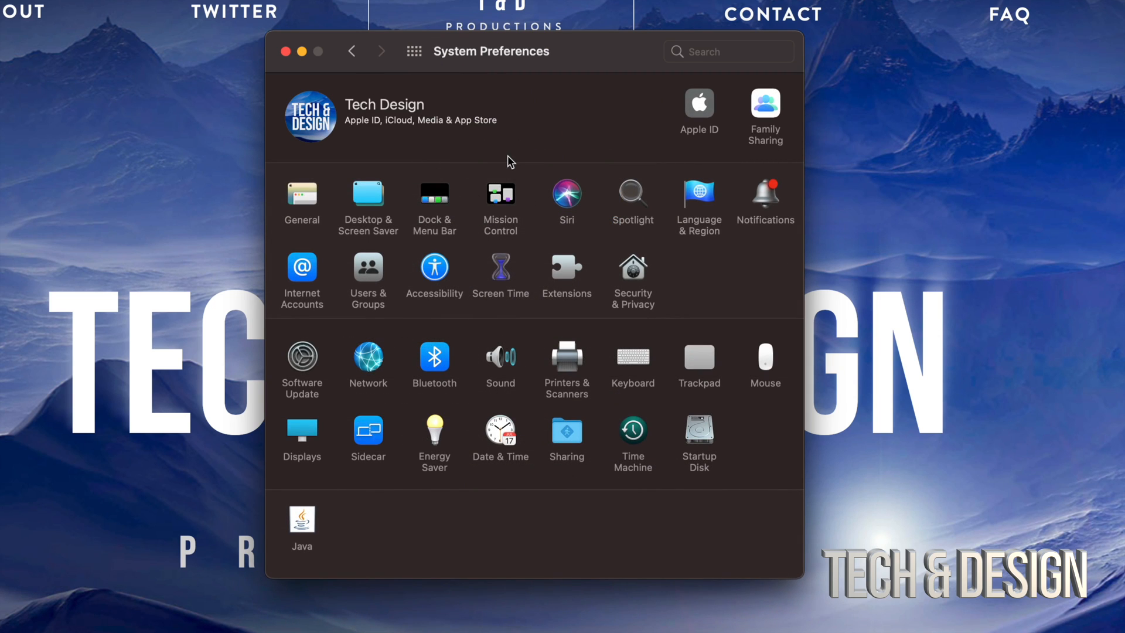
mouse_move(304, 196)
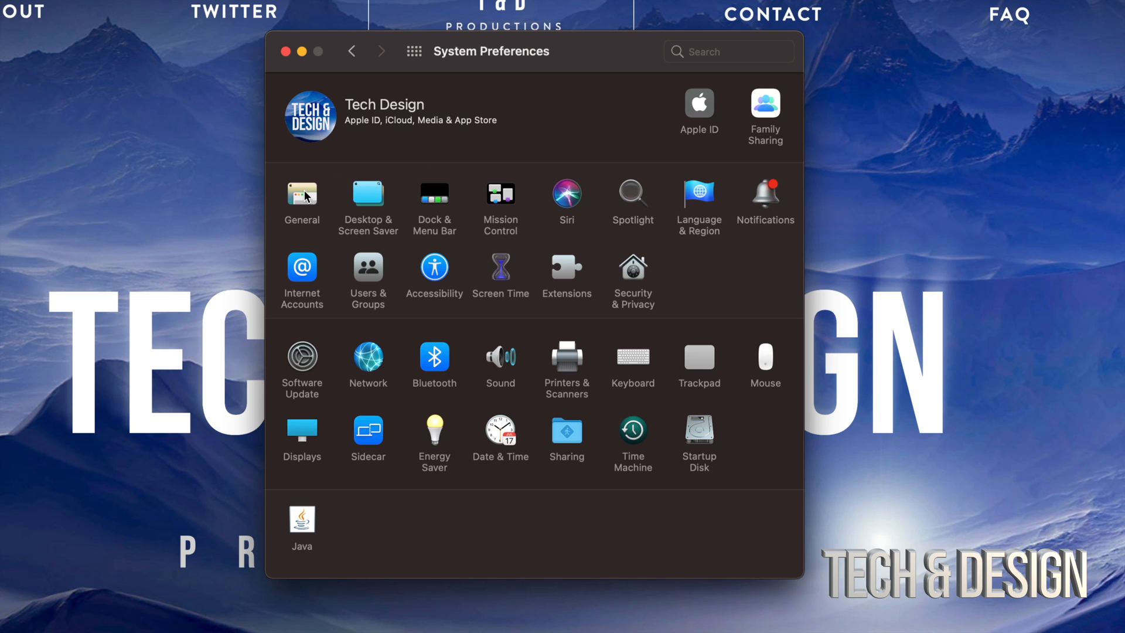
Reopen the General pane and set the appearance to Dark
left_click(302, 198)
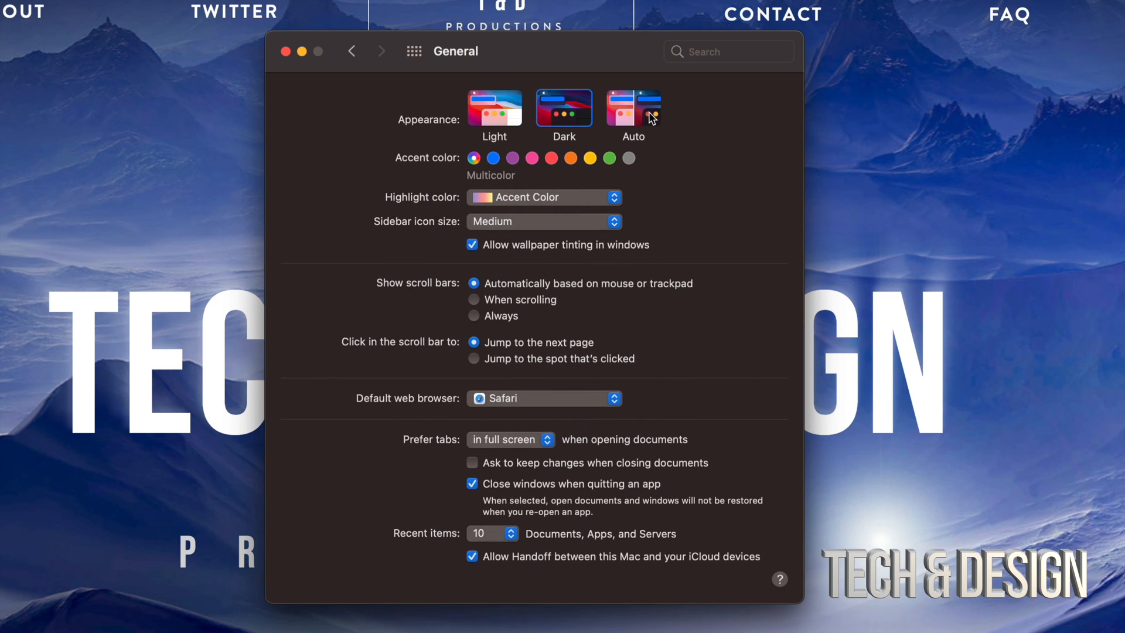
mouse_move(633, 109)
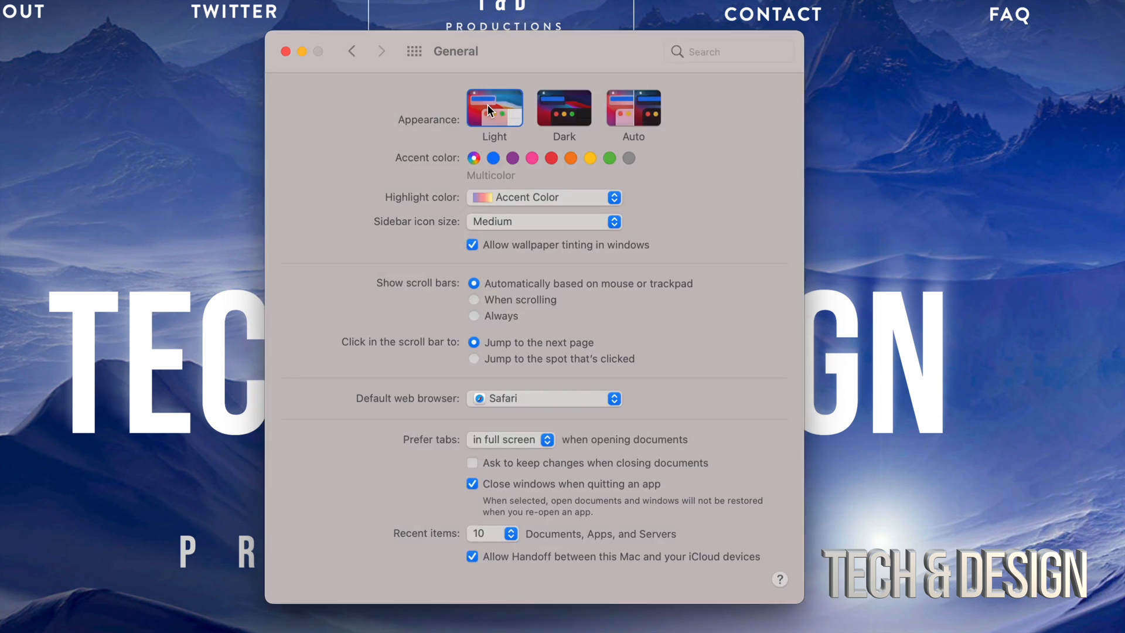
left_click(564, 108)
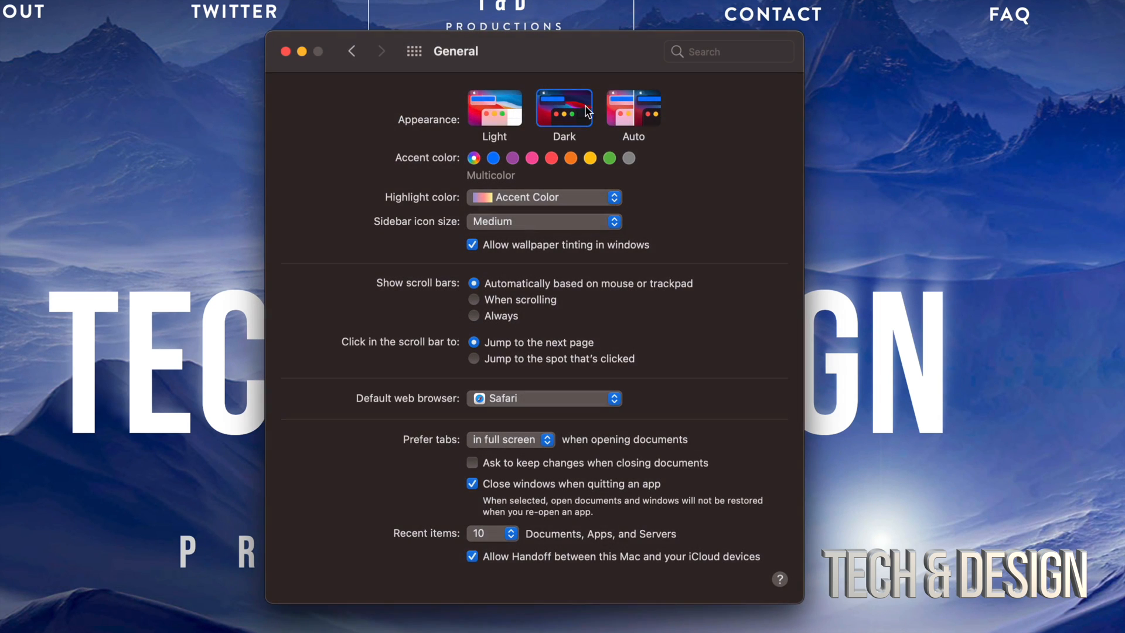
Keep the Dark appearance and close the System Preferences window
left_click(633, 109)
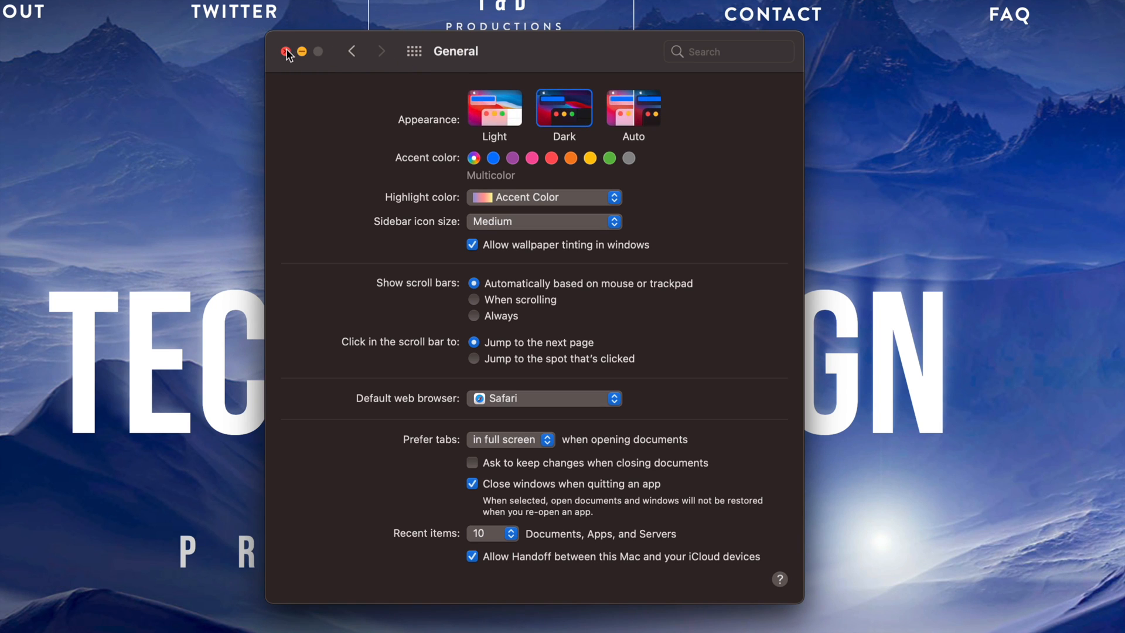
left_click(285, 51)
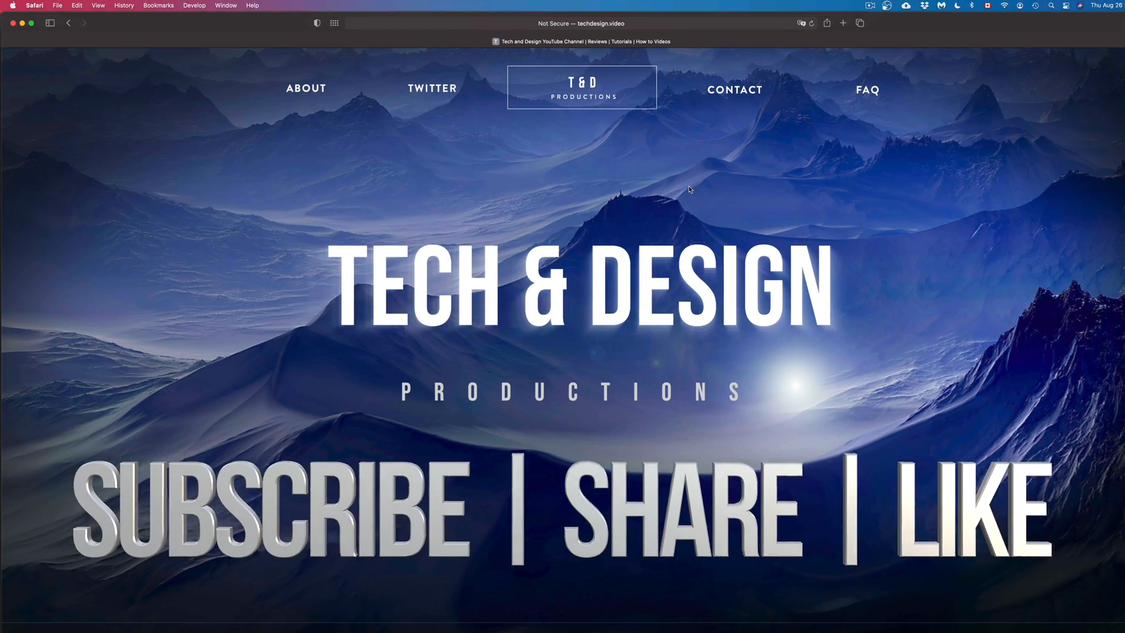